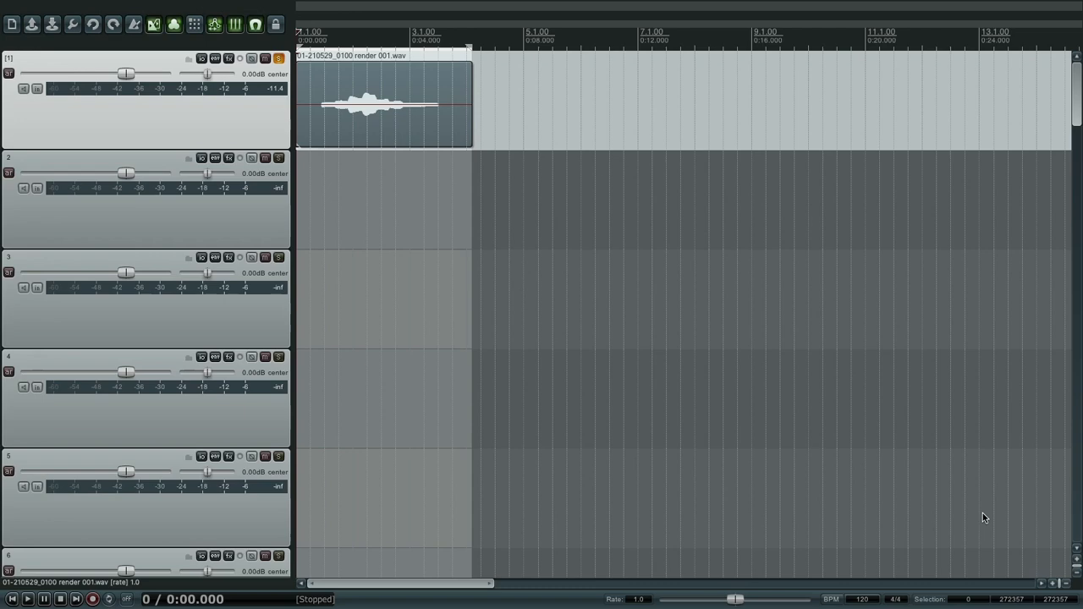
mouse_move(342, 115)
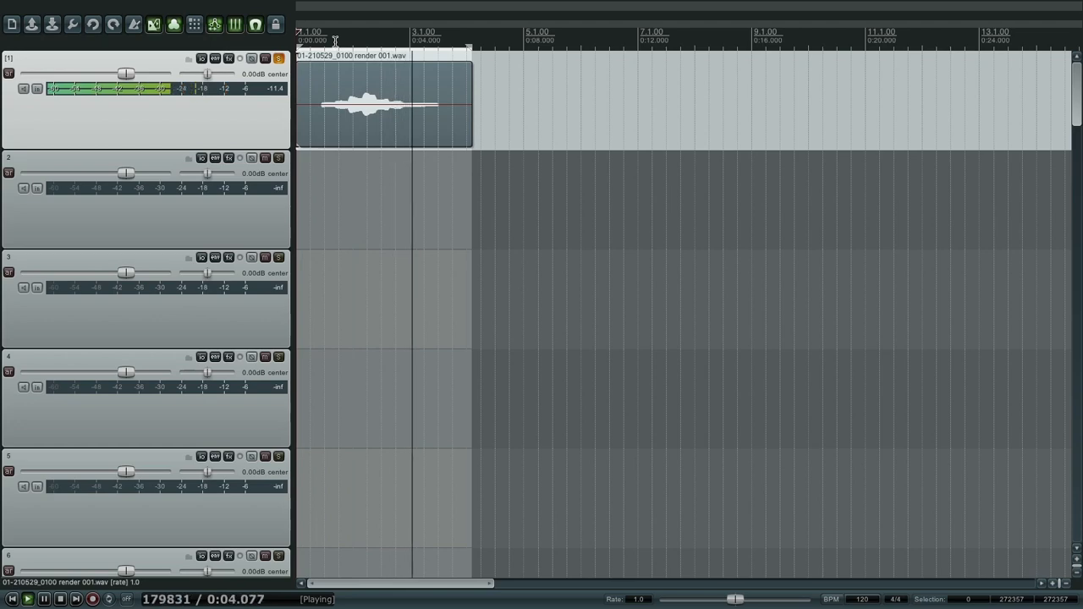
Stop playback and load VST3: Dodo MIDI (Dodo Bird) as Track 1's first effect
left_click(59, 600)
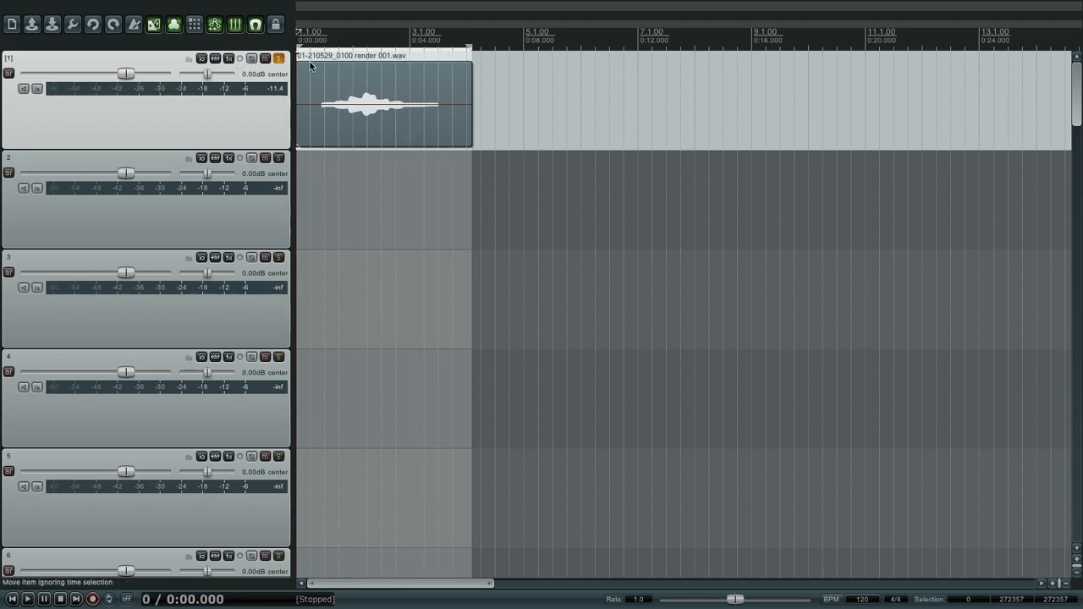
left_click(229, 58)
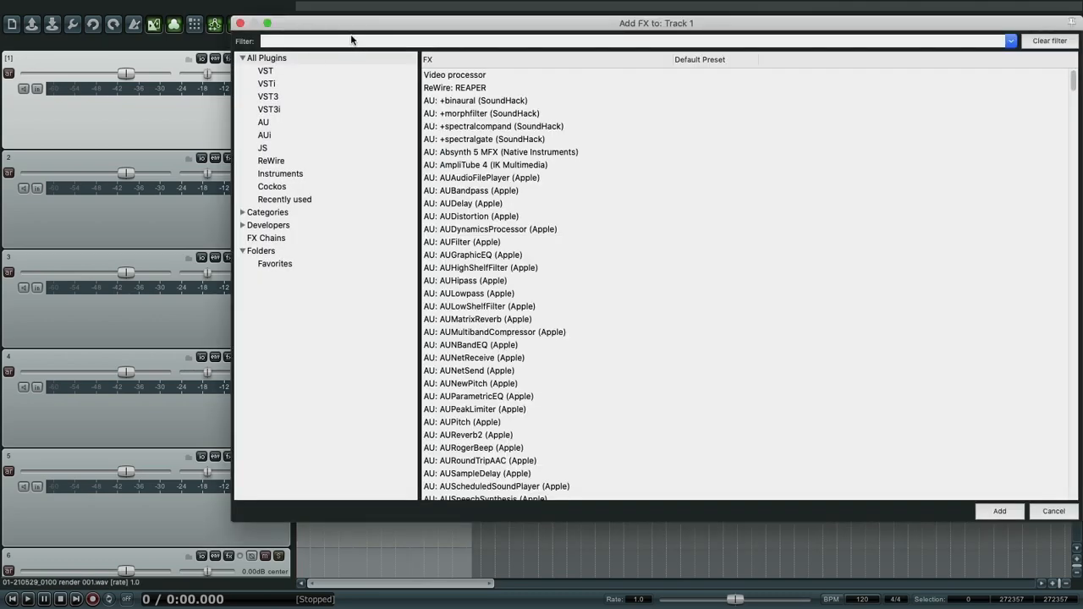
type("dodo")
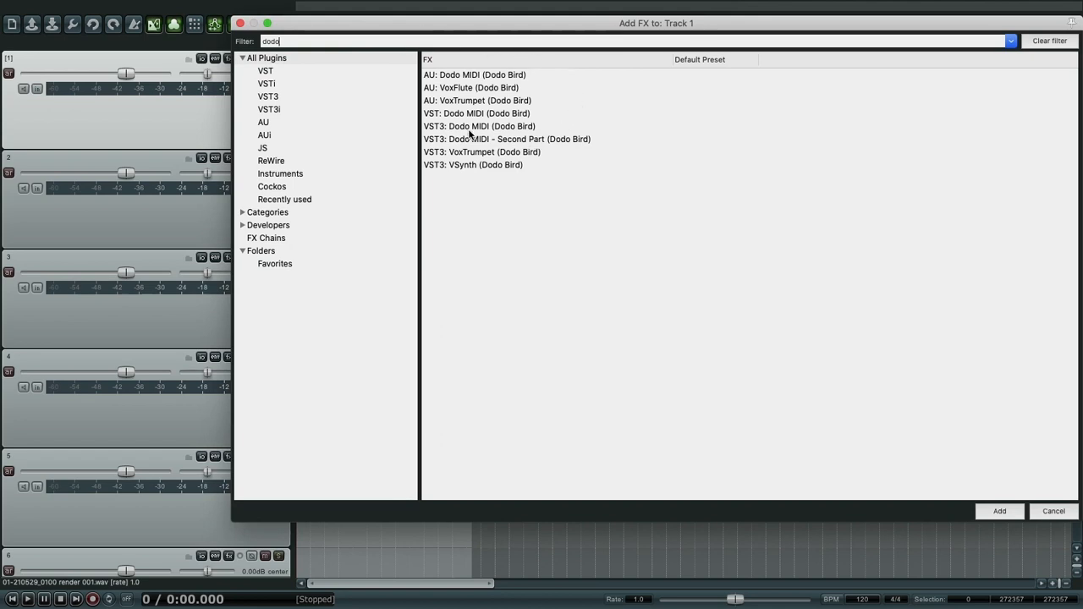
left_click(479, 125)
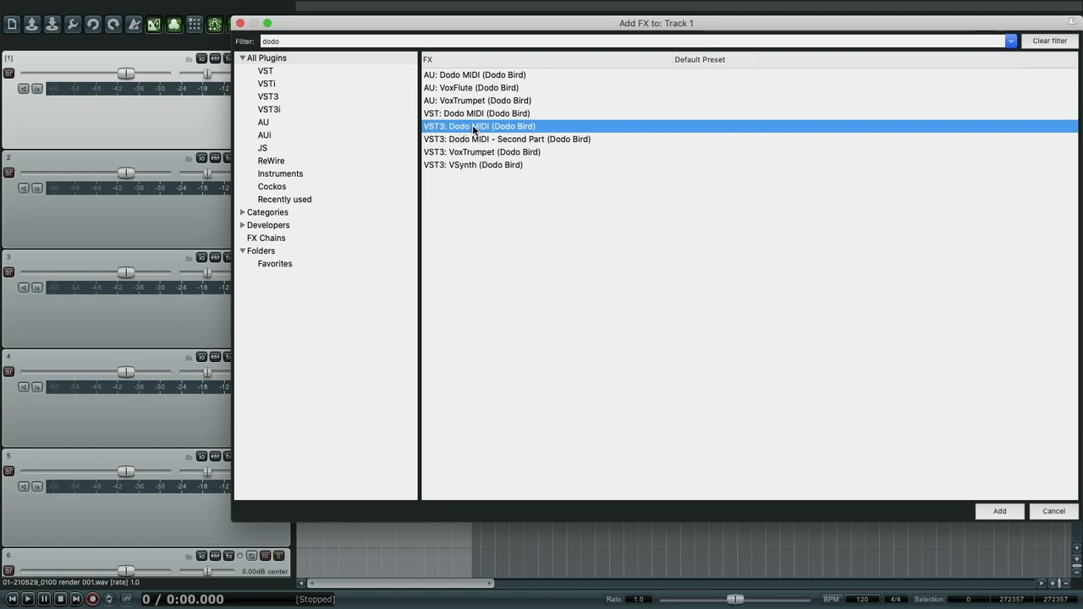
left_click(999, 511)
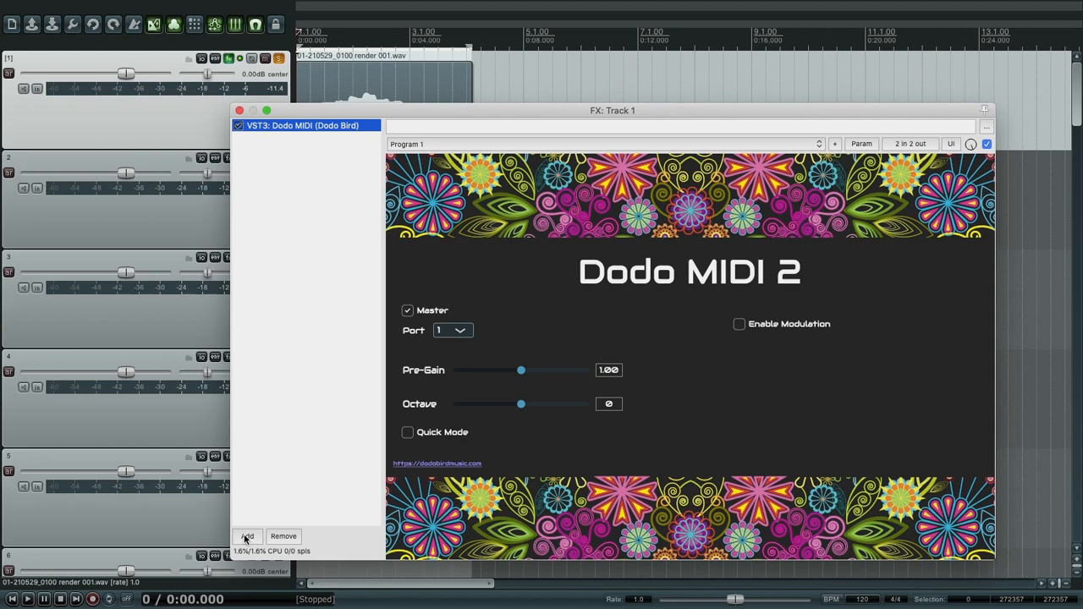
Load VST3i: Odin2 (TheWaveWarden) second in the chain and reposition the FX window
left_click(247, 535)
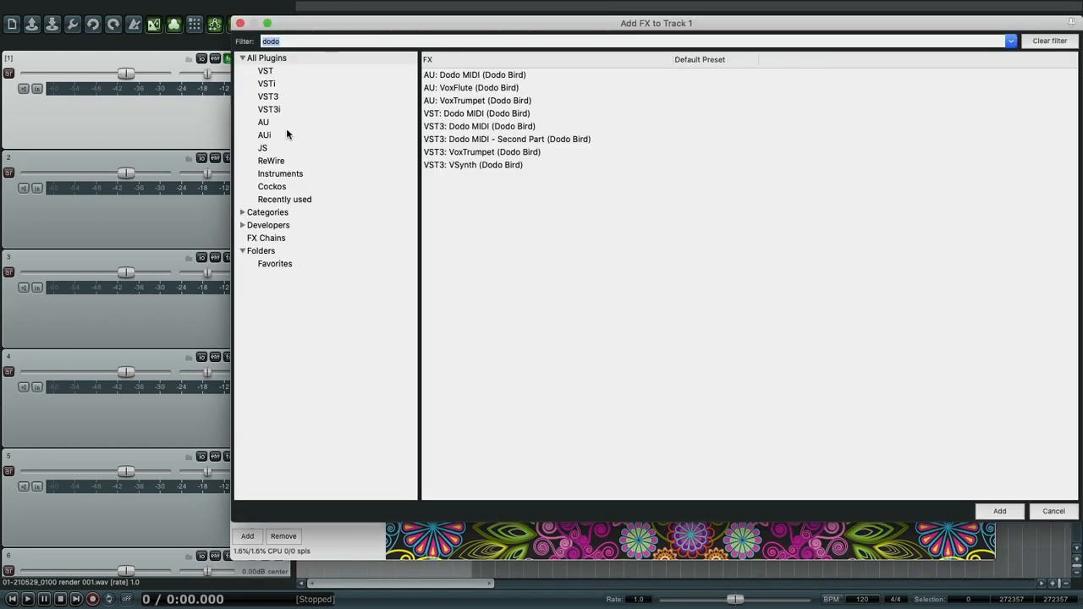
type("odin")
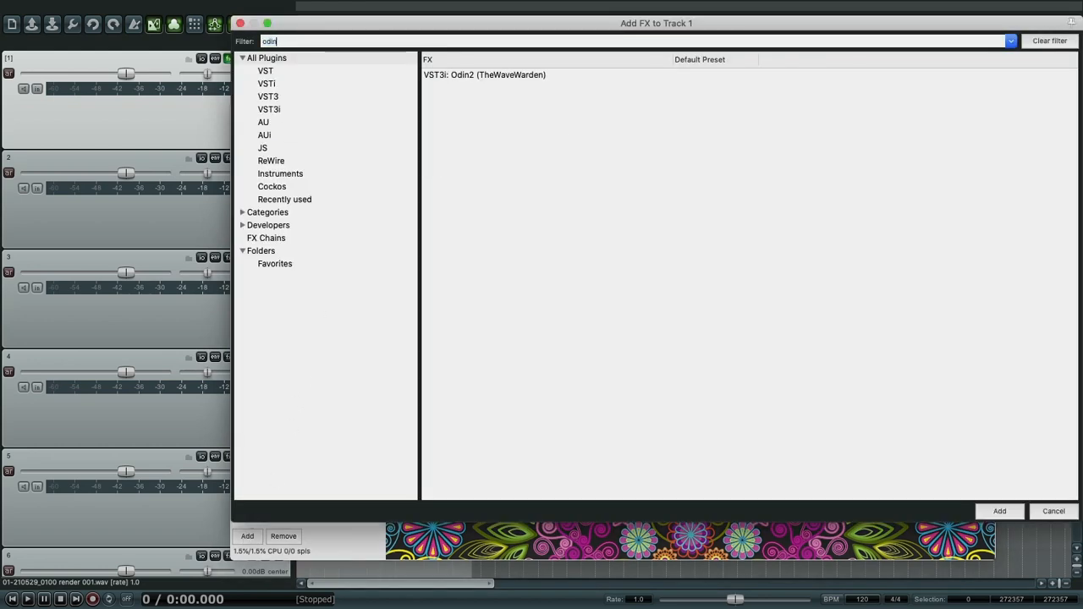
left_click(484, 75)
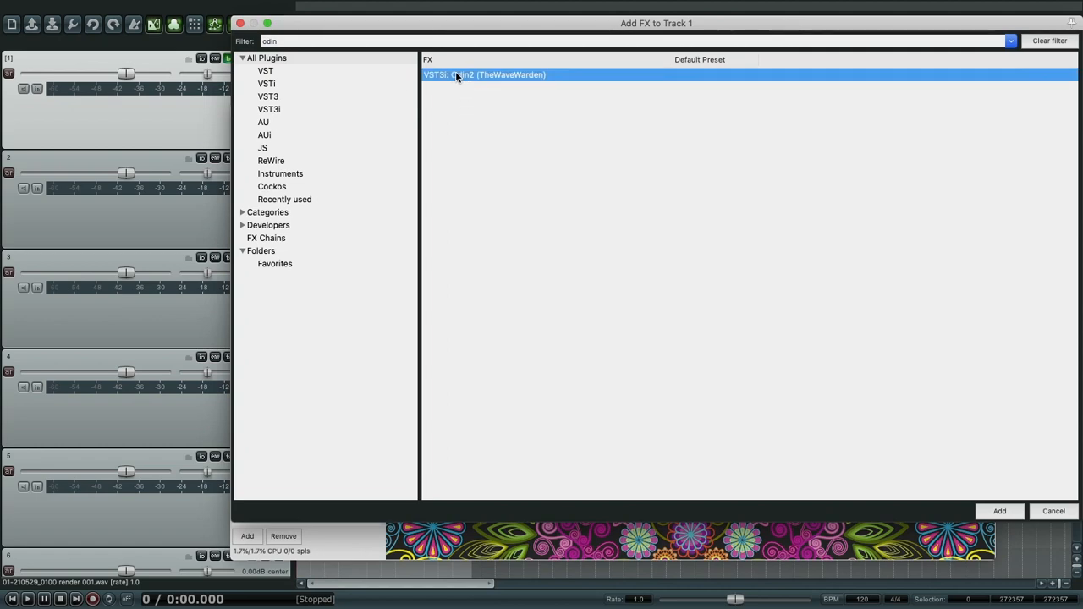
left_click(998, 511)
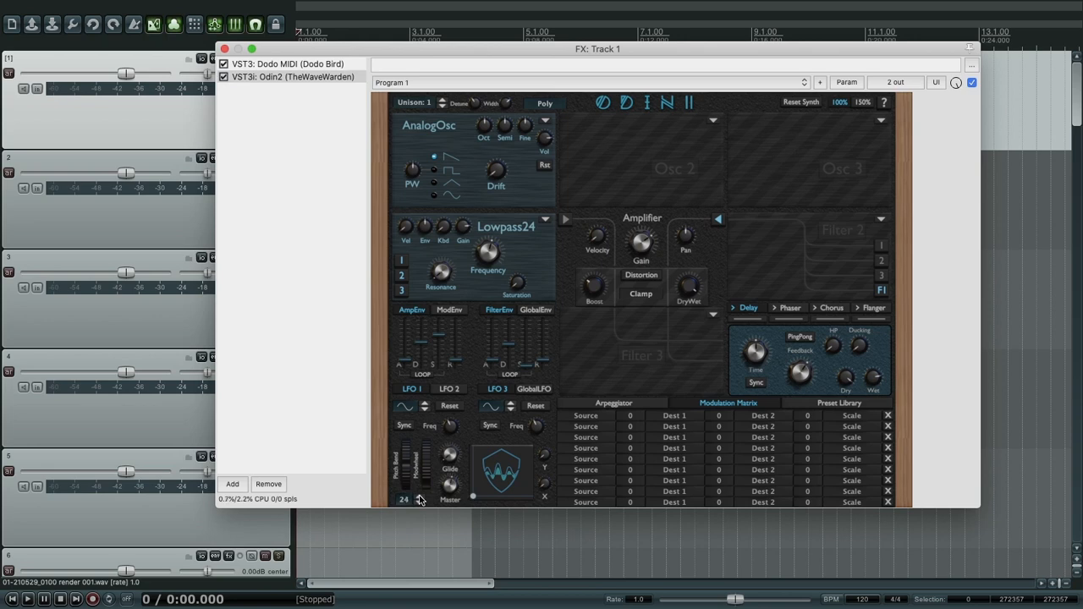
mouse_move(284, 210)
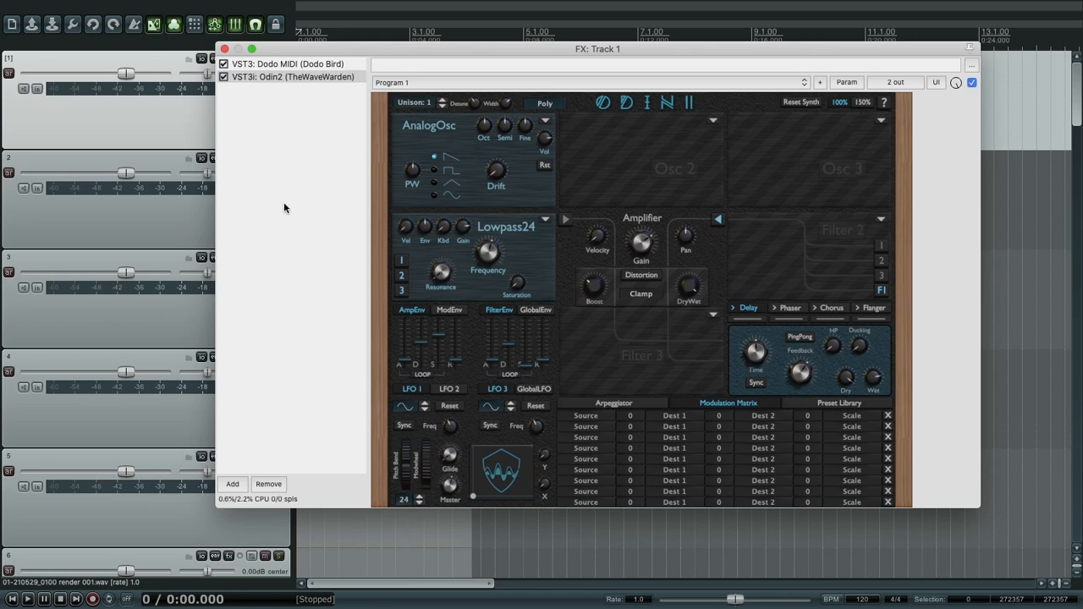
left_click_drag(597, 47, 562, 85)
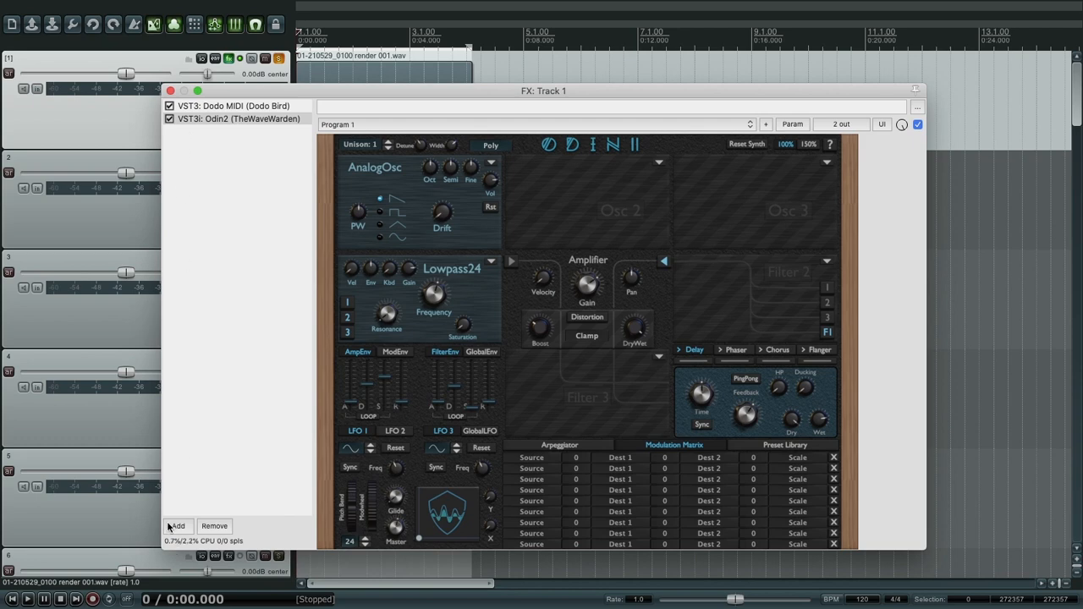
Load a second VST3: Dodo MIDI instance third in the chain, after Odin2
left_click(176, 525)
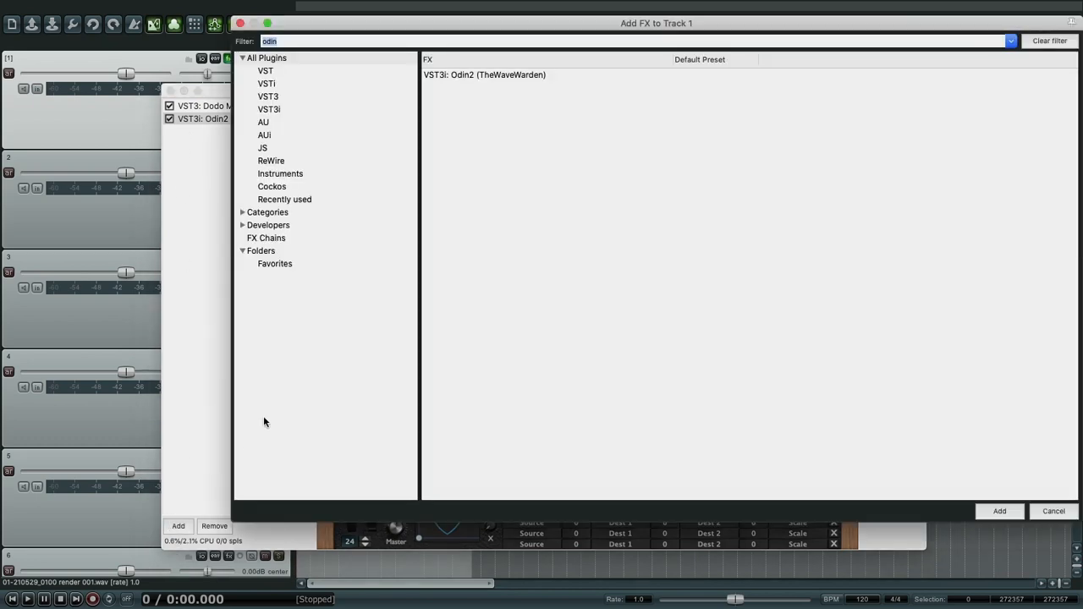
type("dodo")
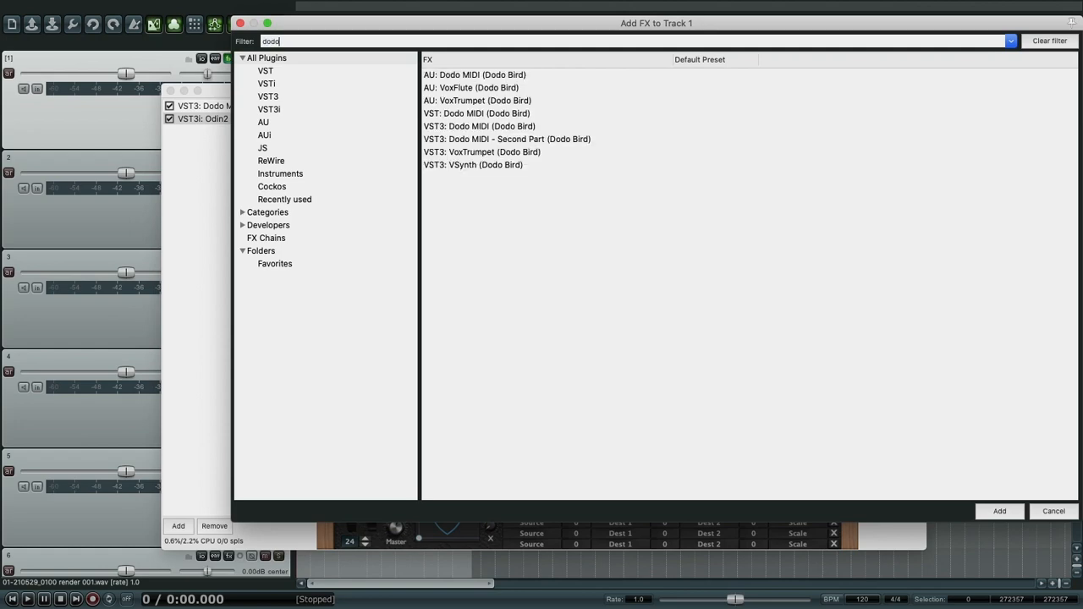
left_click(477, 126)
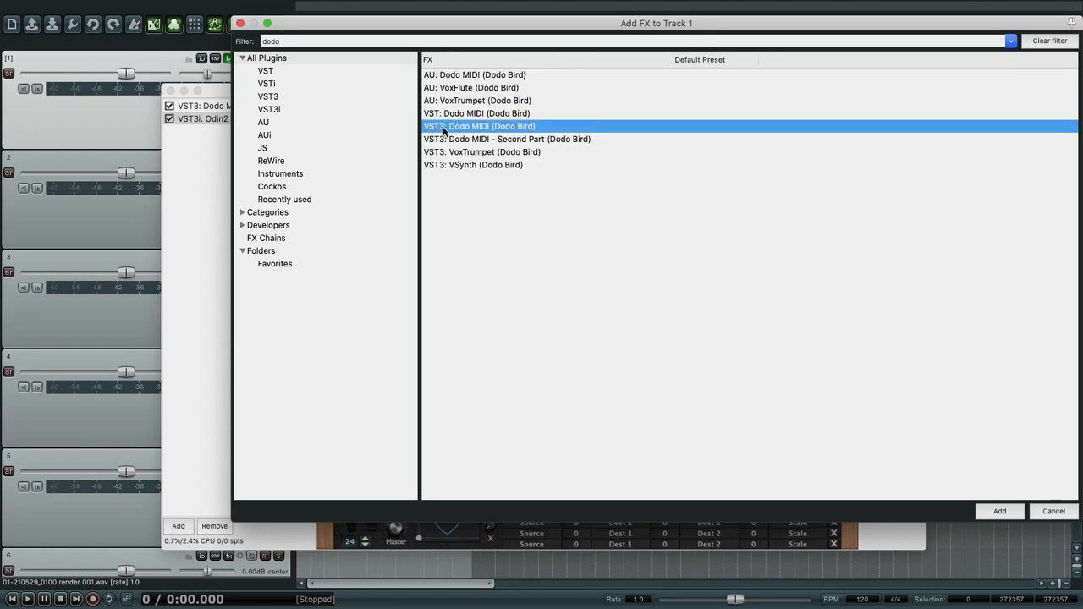
left_click(998, 511)
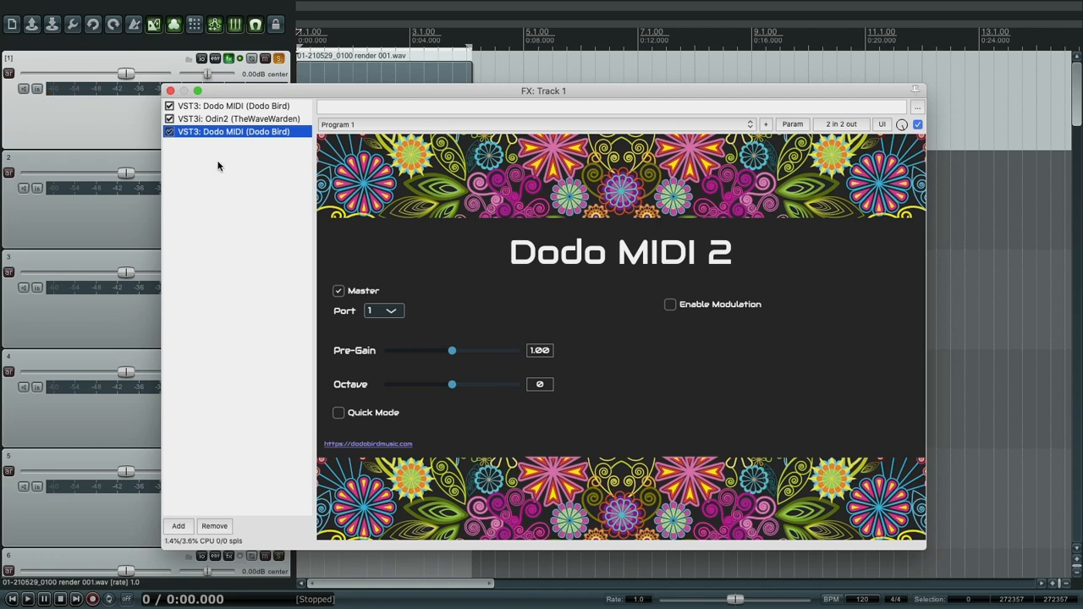
mouse_move(511, 261)
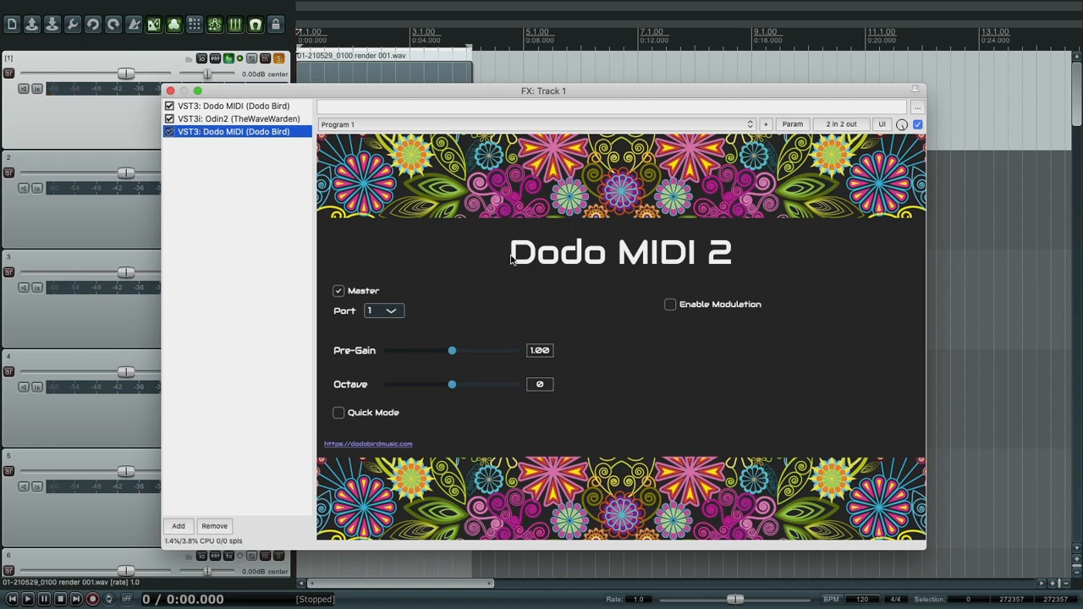
mouse_move(516, 254)
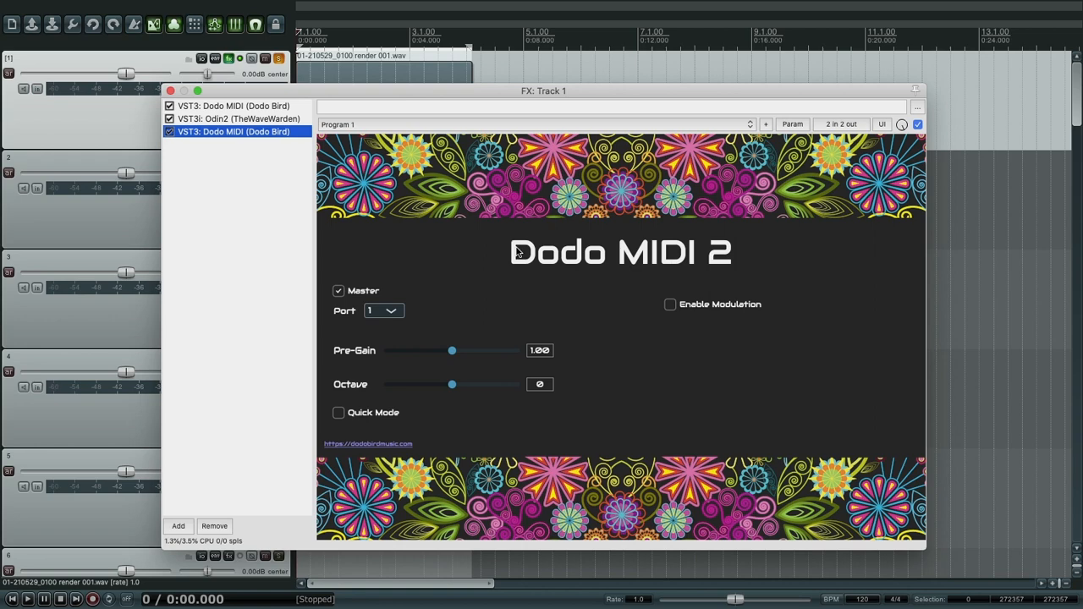
mouse_move(467, 95)
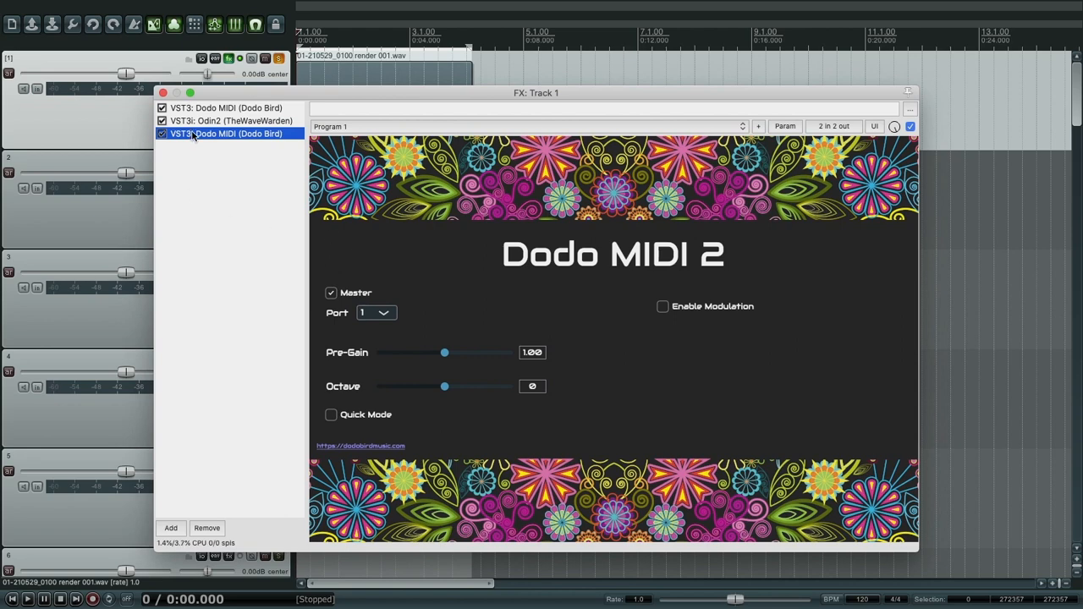
Turn Master off on the second Dodo MIDI (port 1), confirming the first stays master
left_click(332, 293)
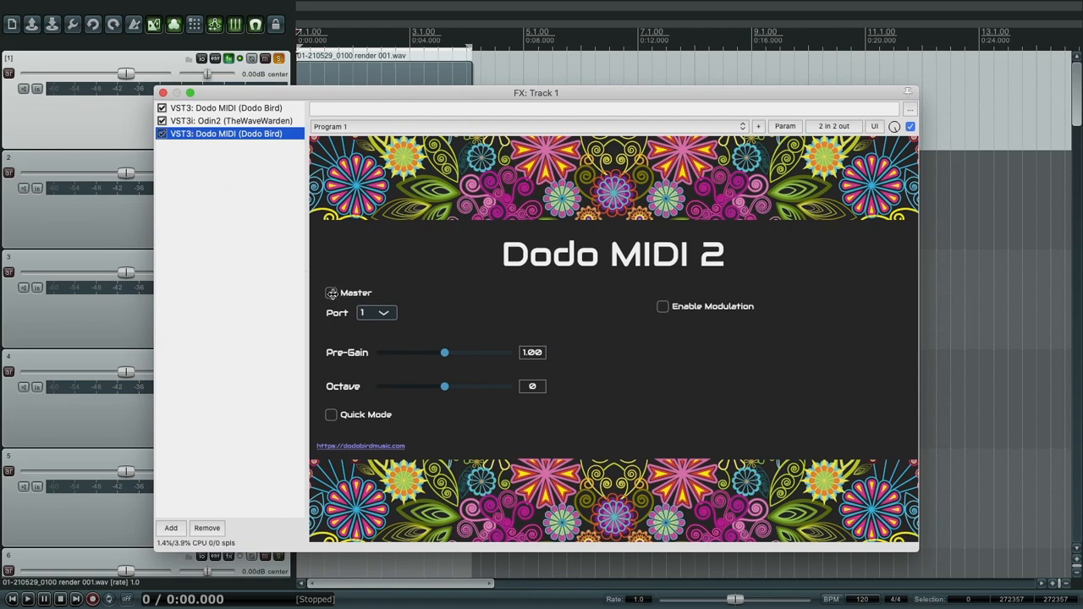
left_click(331, 293)
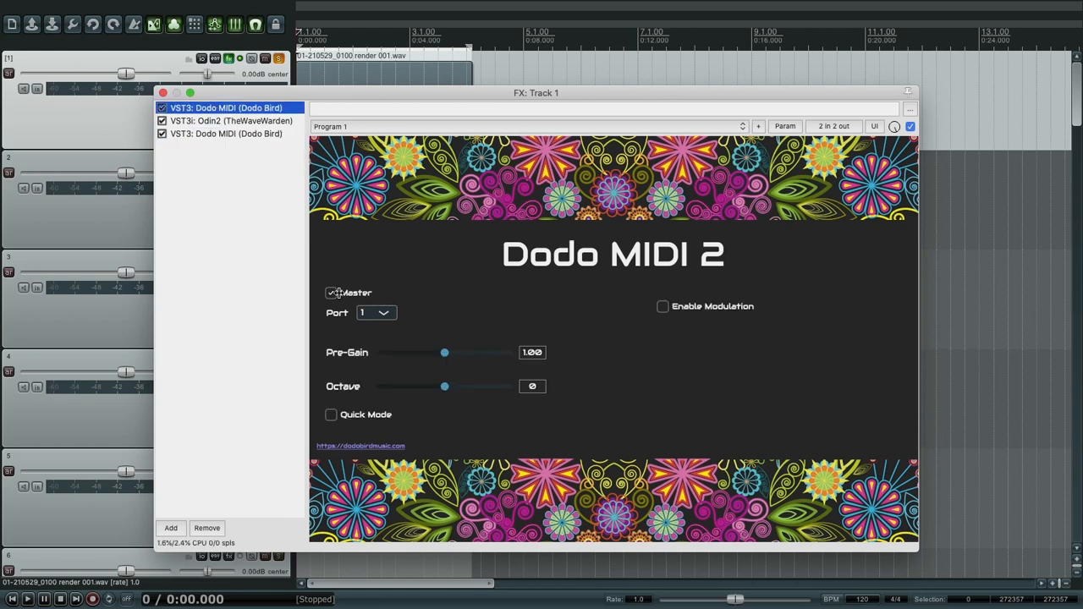
left_click(227, 132)
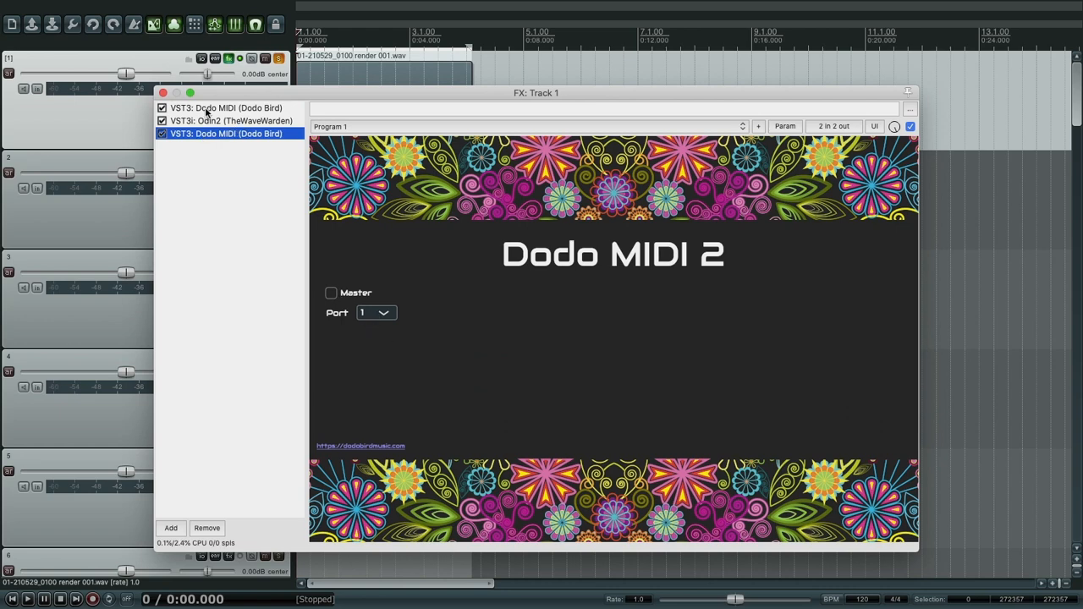
mouse_move(398, 319)
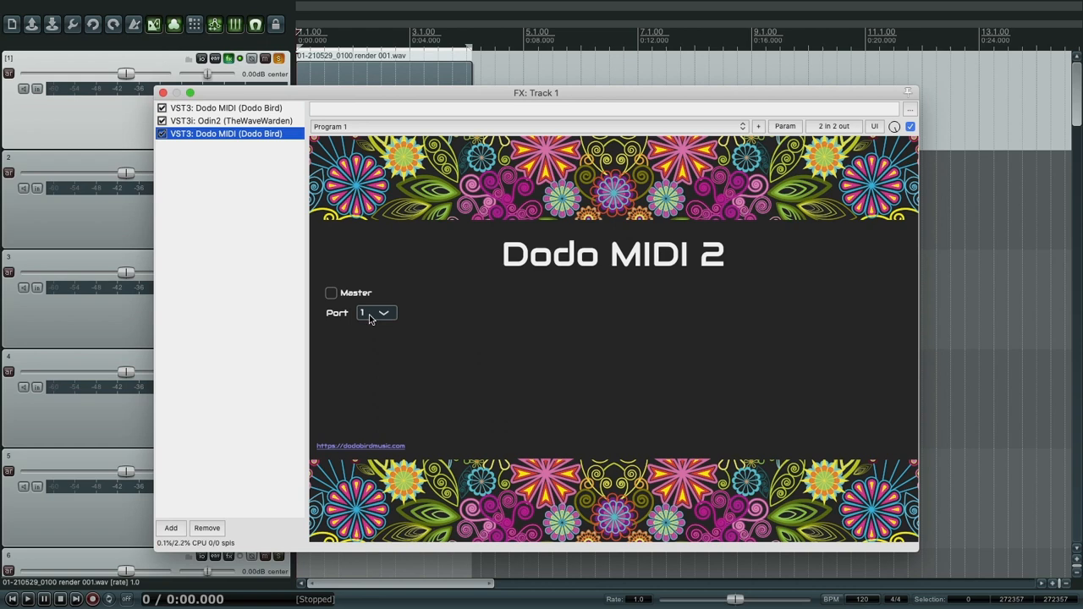
mouse_move(386, 322)
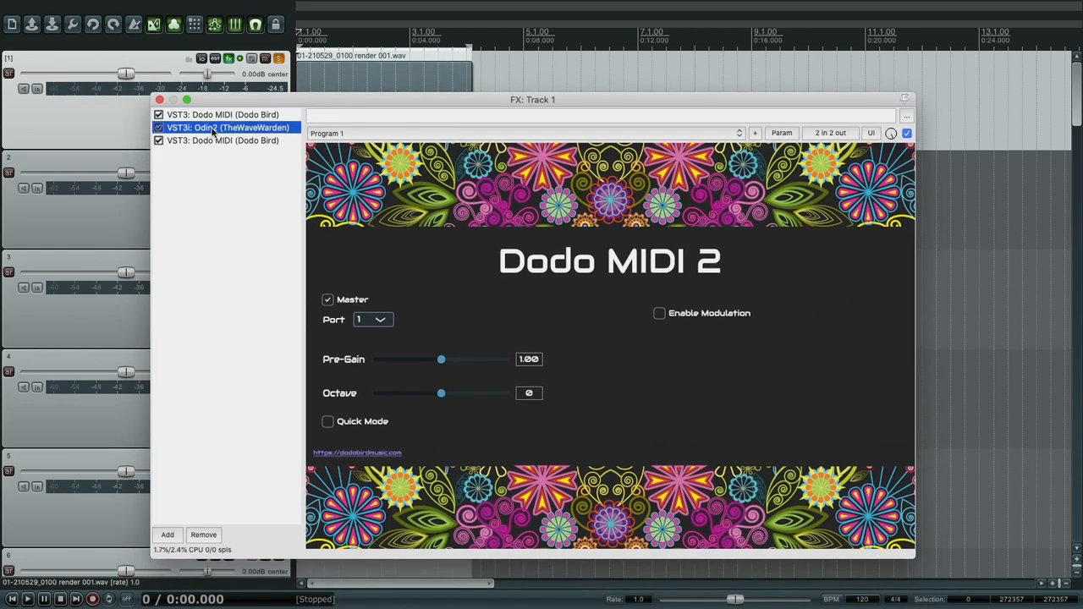
Show the Odin2 synth's interface from the FX chain list
left_click(227, 128)
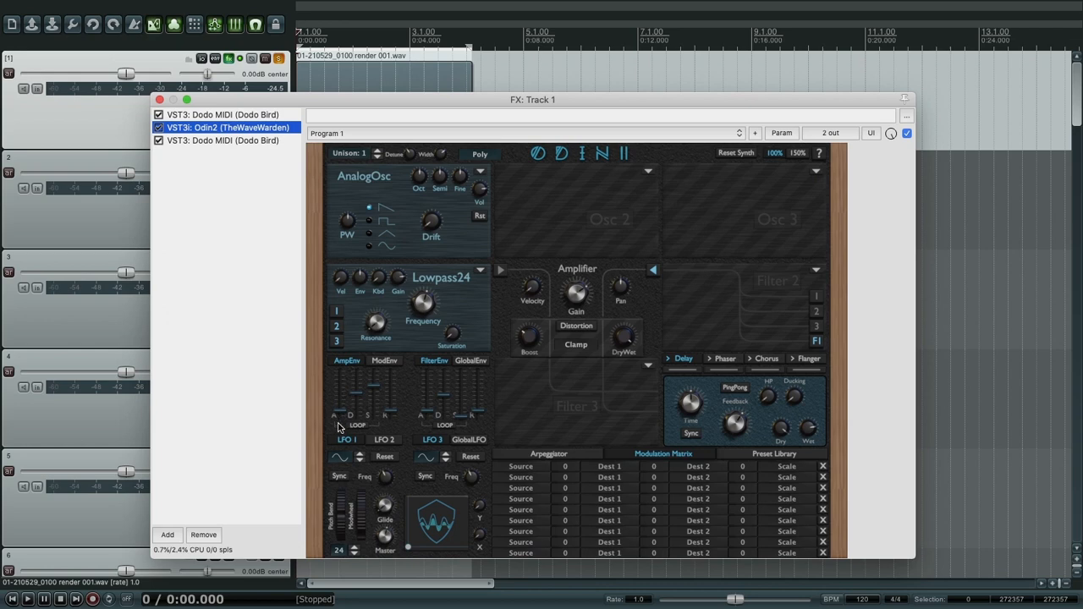
mouse_move(340, 417)
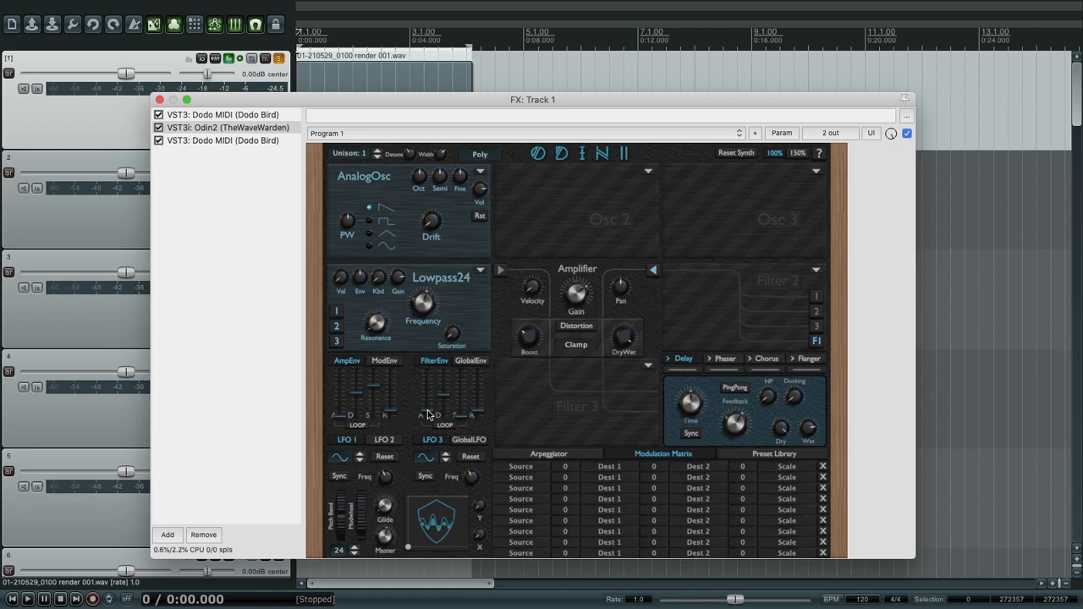
mouse_move(392, 379)
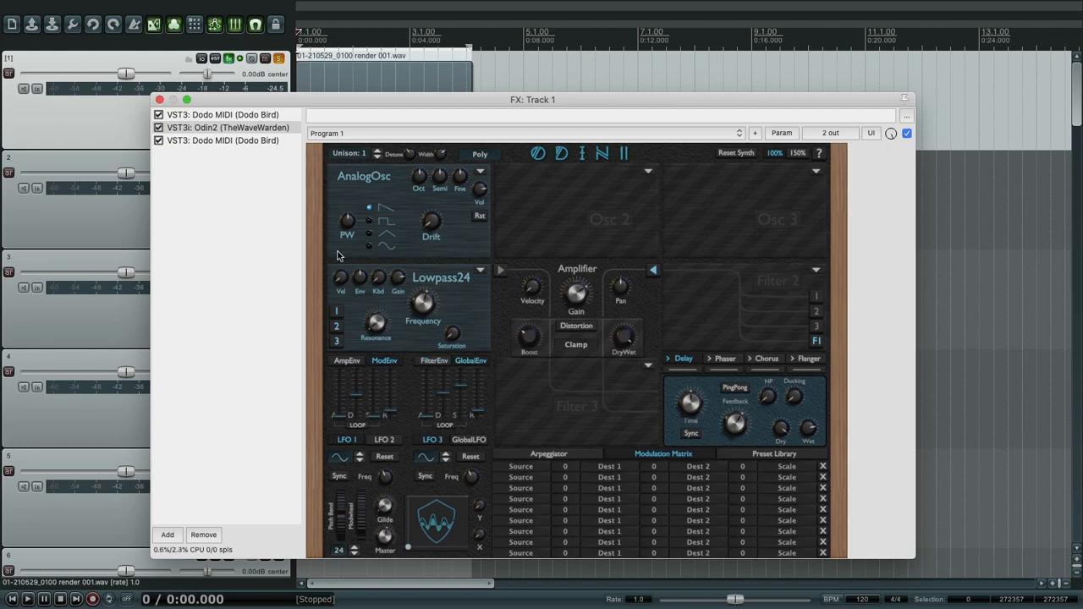
Set the first Dodo MIDI's Octave from 0 to 1 and start playback
left_click(222, 115)
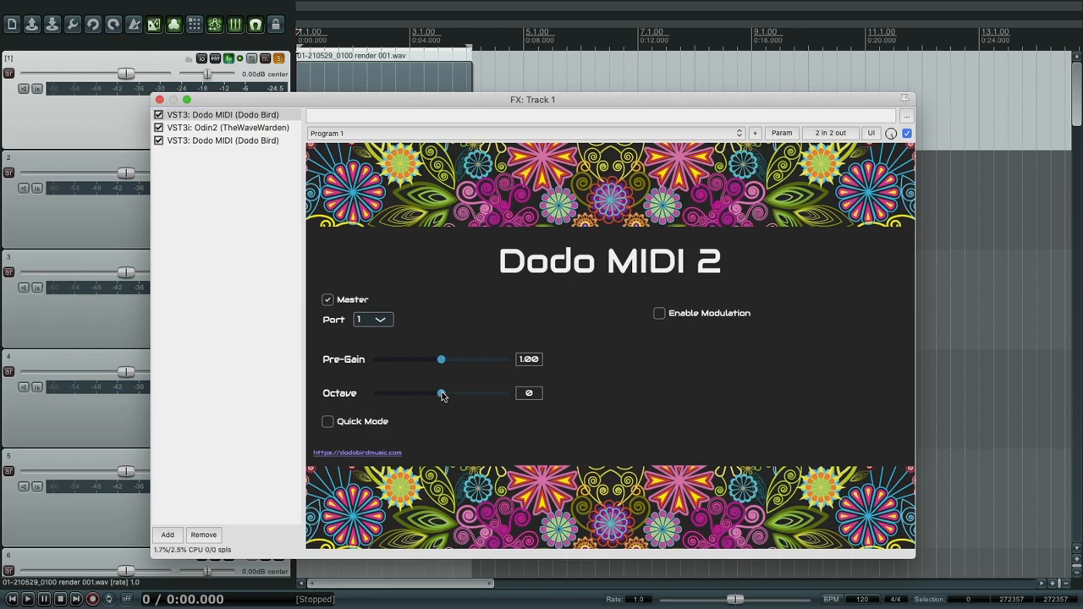
left_click_drag(440, 393, 457, 393)
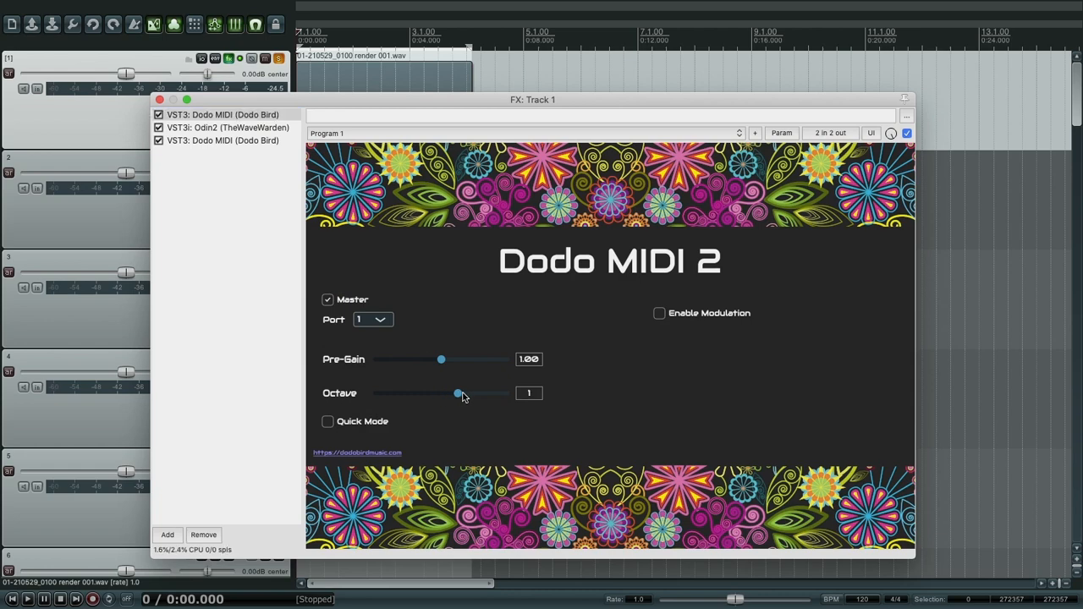
key("Space")
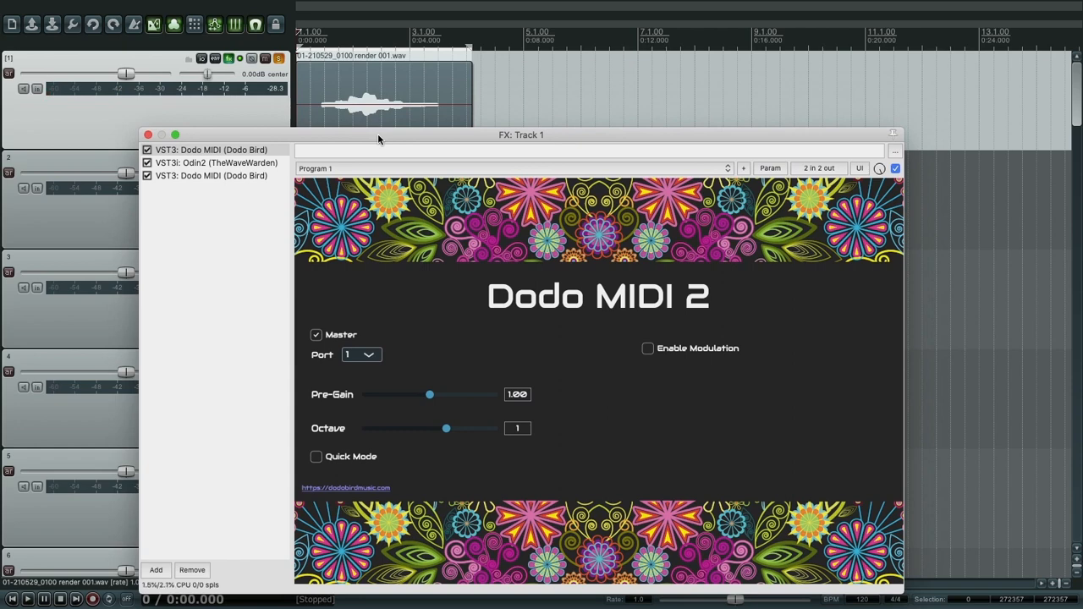
mouse_move(414, 140)
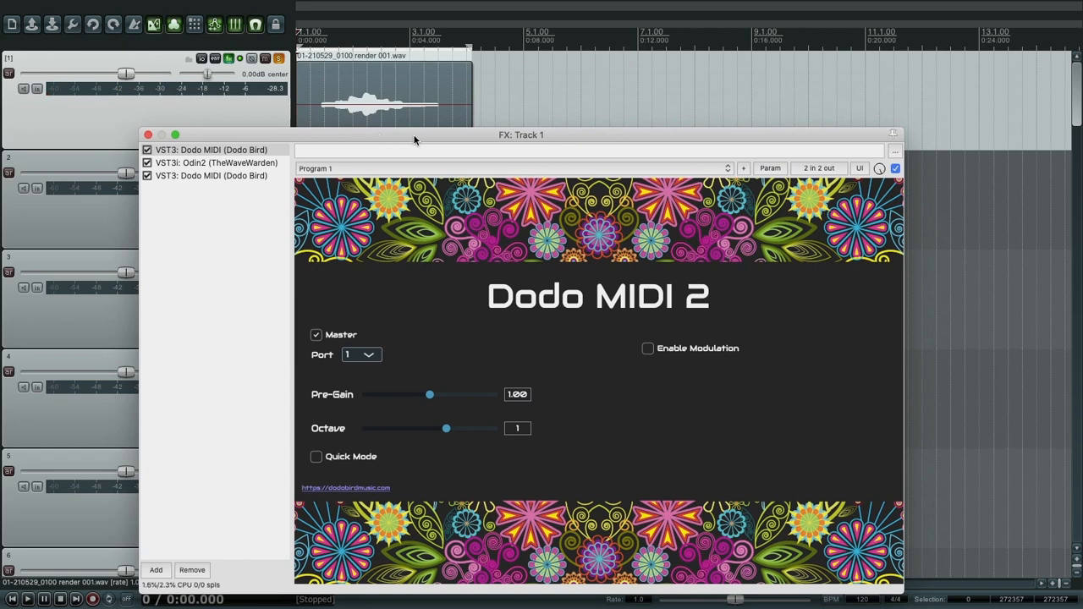